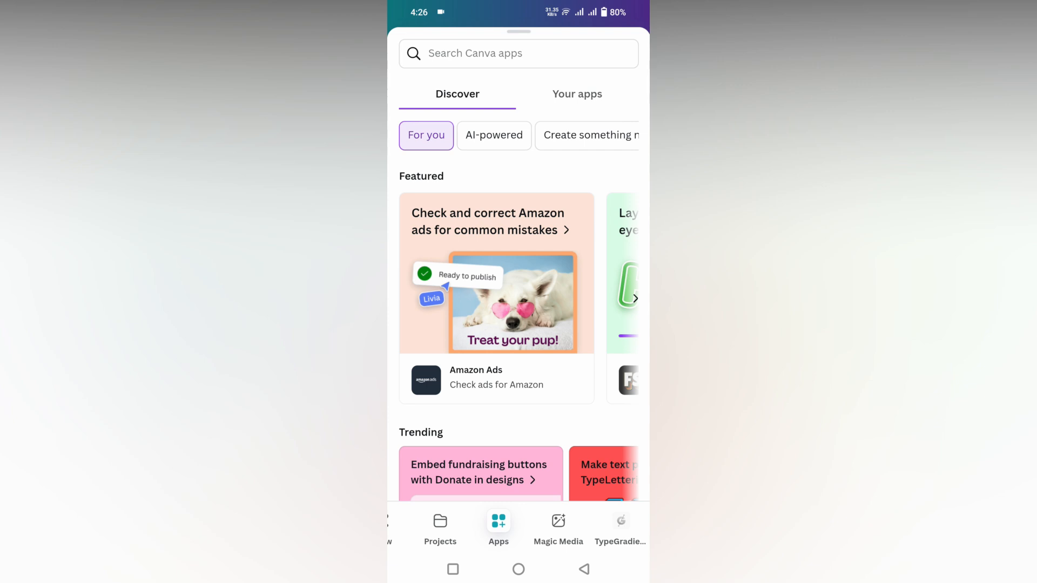
Step: Search the Apps panel for Gradients and launch the TypeGradient app
left_click(518, 53)
type("Gradients")
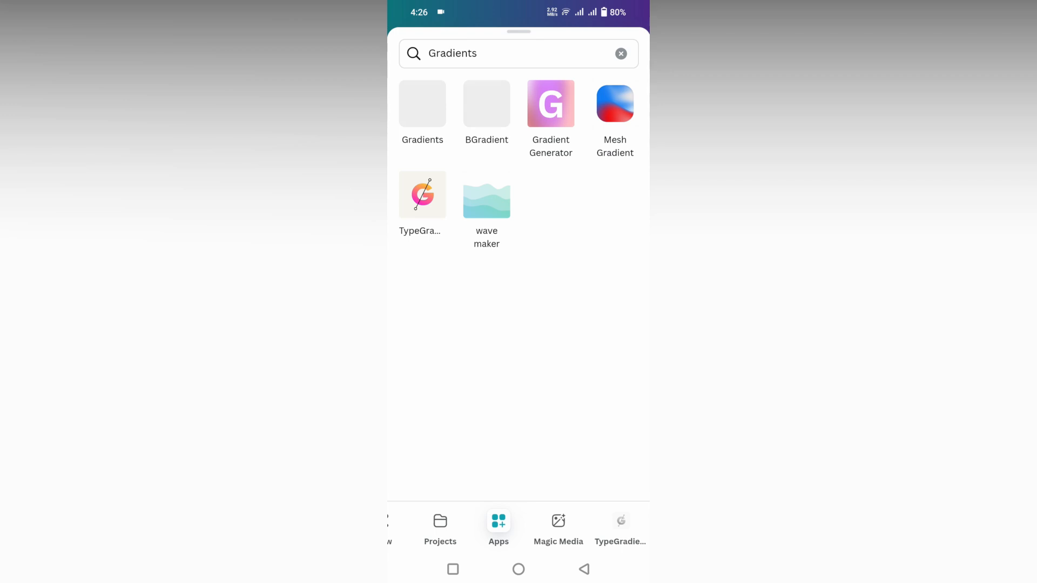
left_click(620, 530)
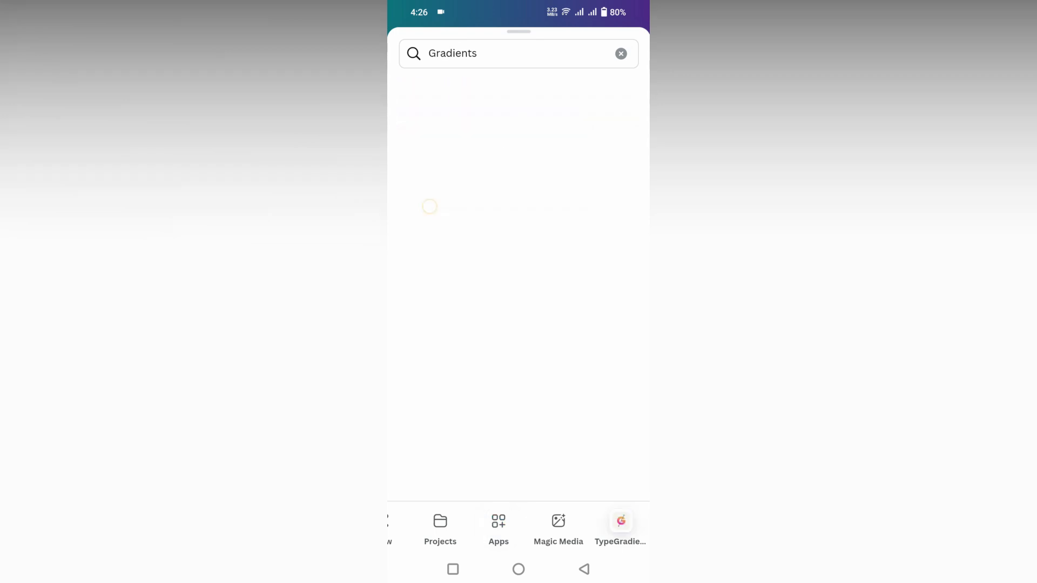
Step: Enter 'Text' in the TypeGradient main text box, keeping the Anton font
left_click(620, 521)
type("I am")
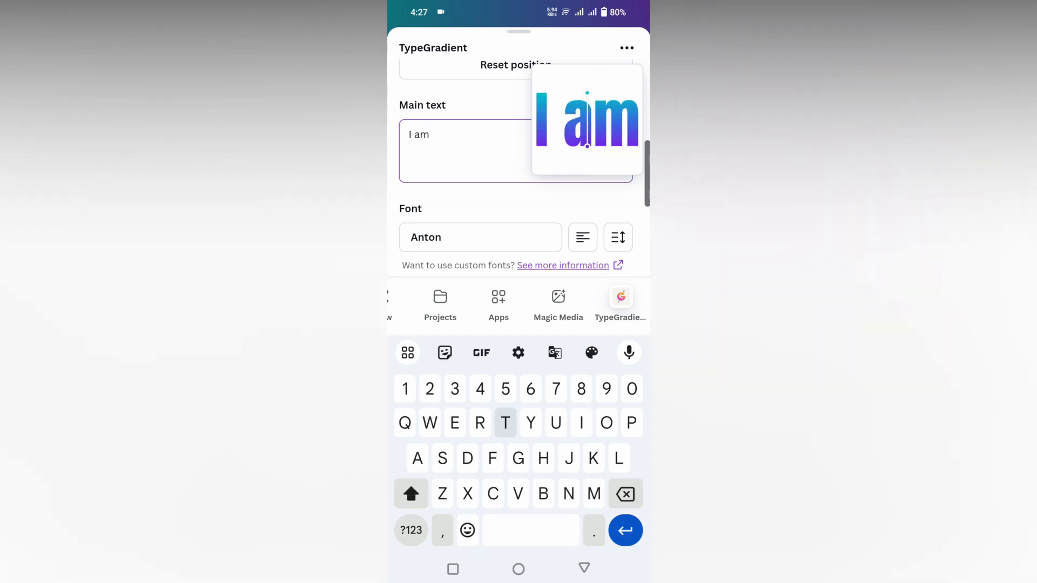
type("Text")
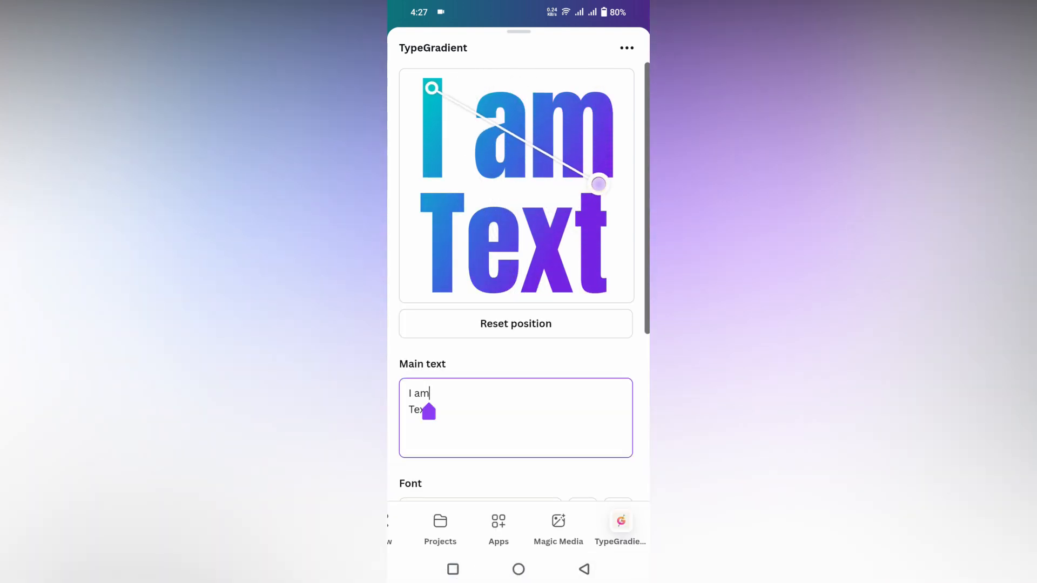
Step: Scroll down to reveal the Anton font and gradient colour options
scroll("down", 3)
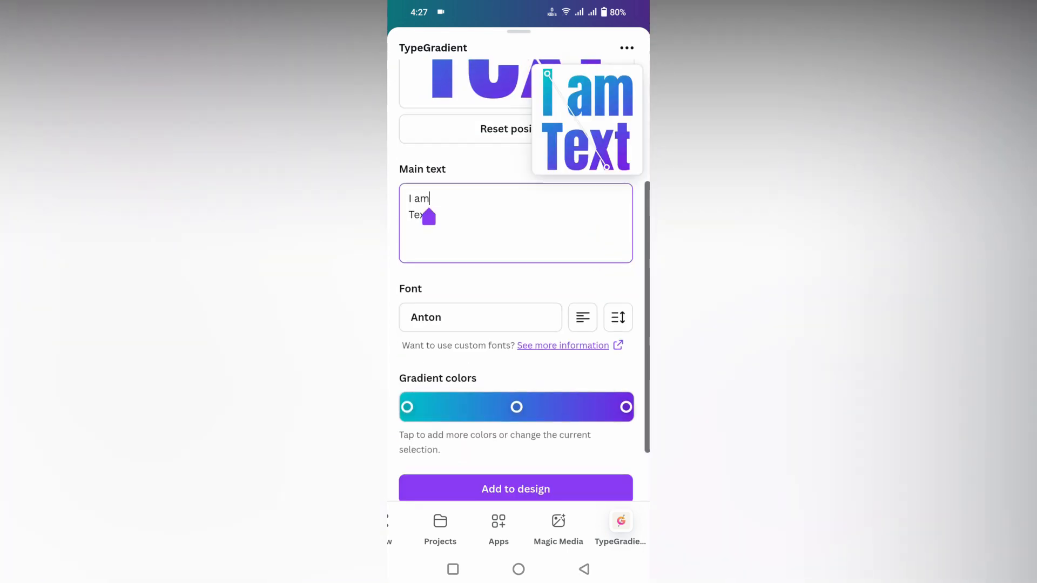
Step: Switch the gradient to a green-blue-pink-teal blend and add the text to the design
left_click(516, 407)
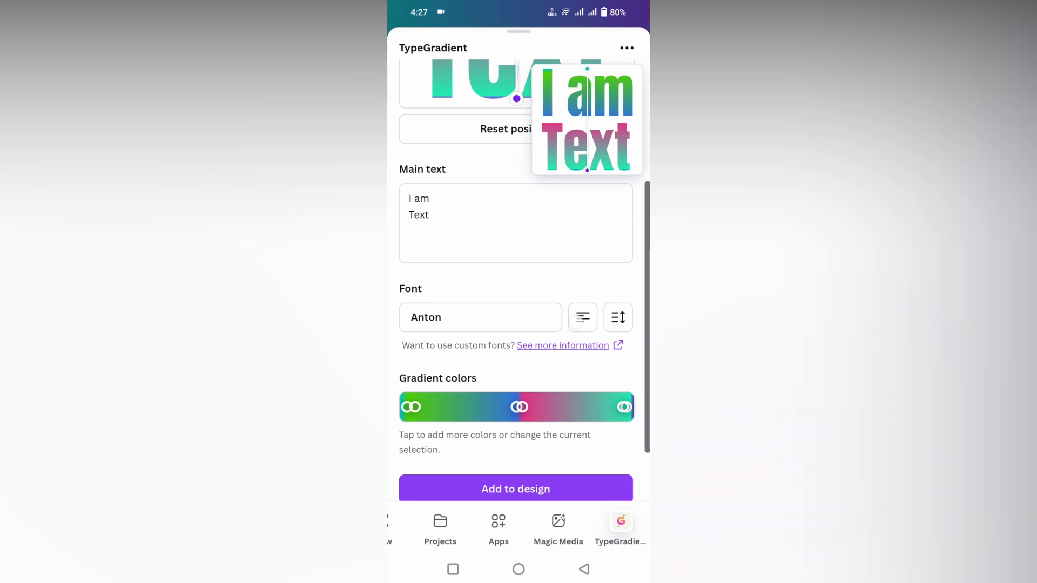
scroll("down", 3)
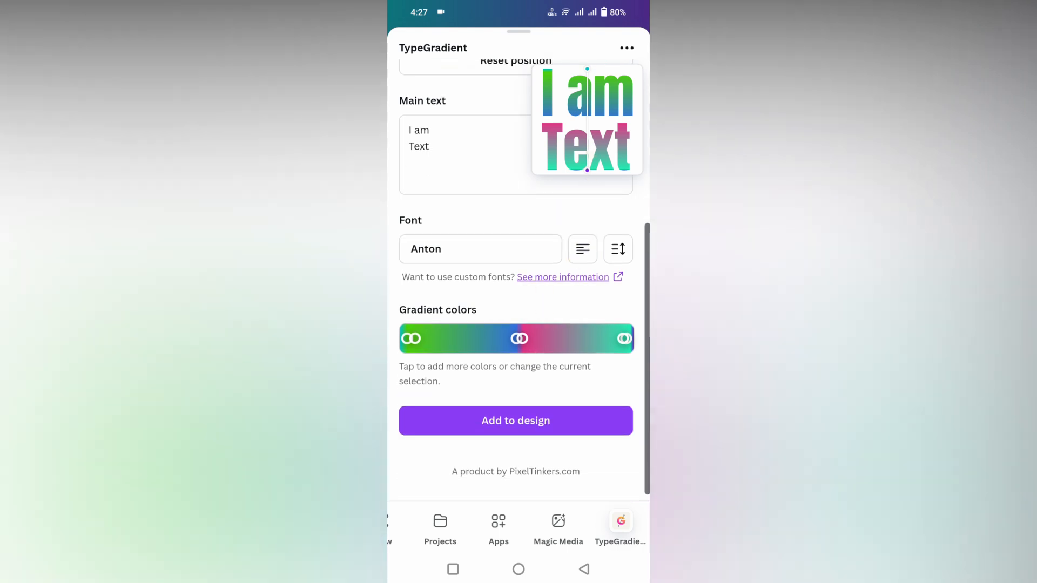
left_click(515, 421)
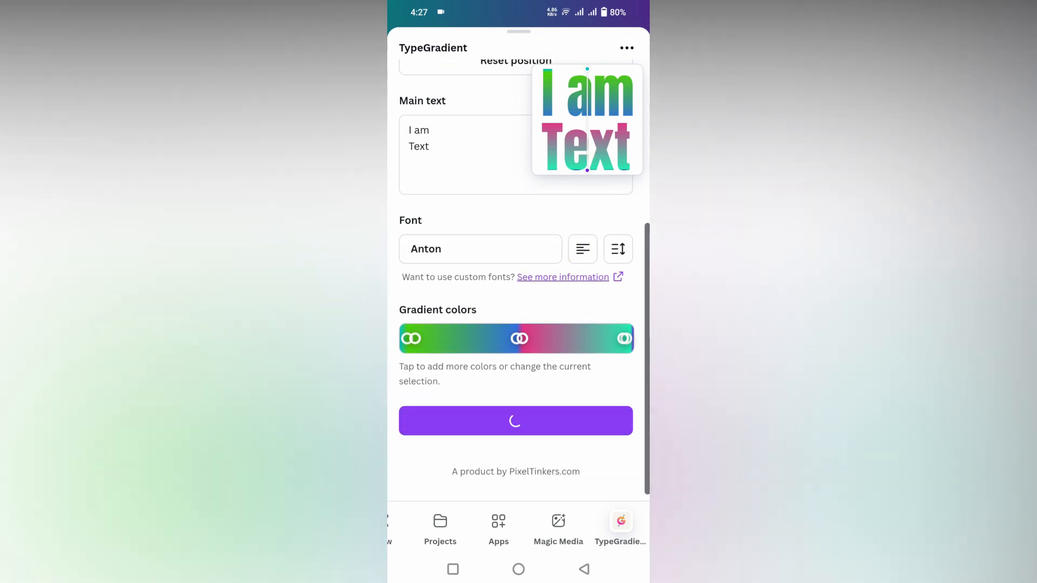